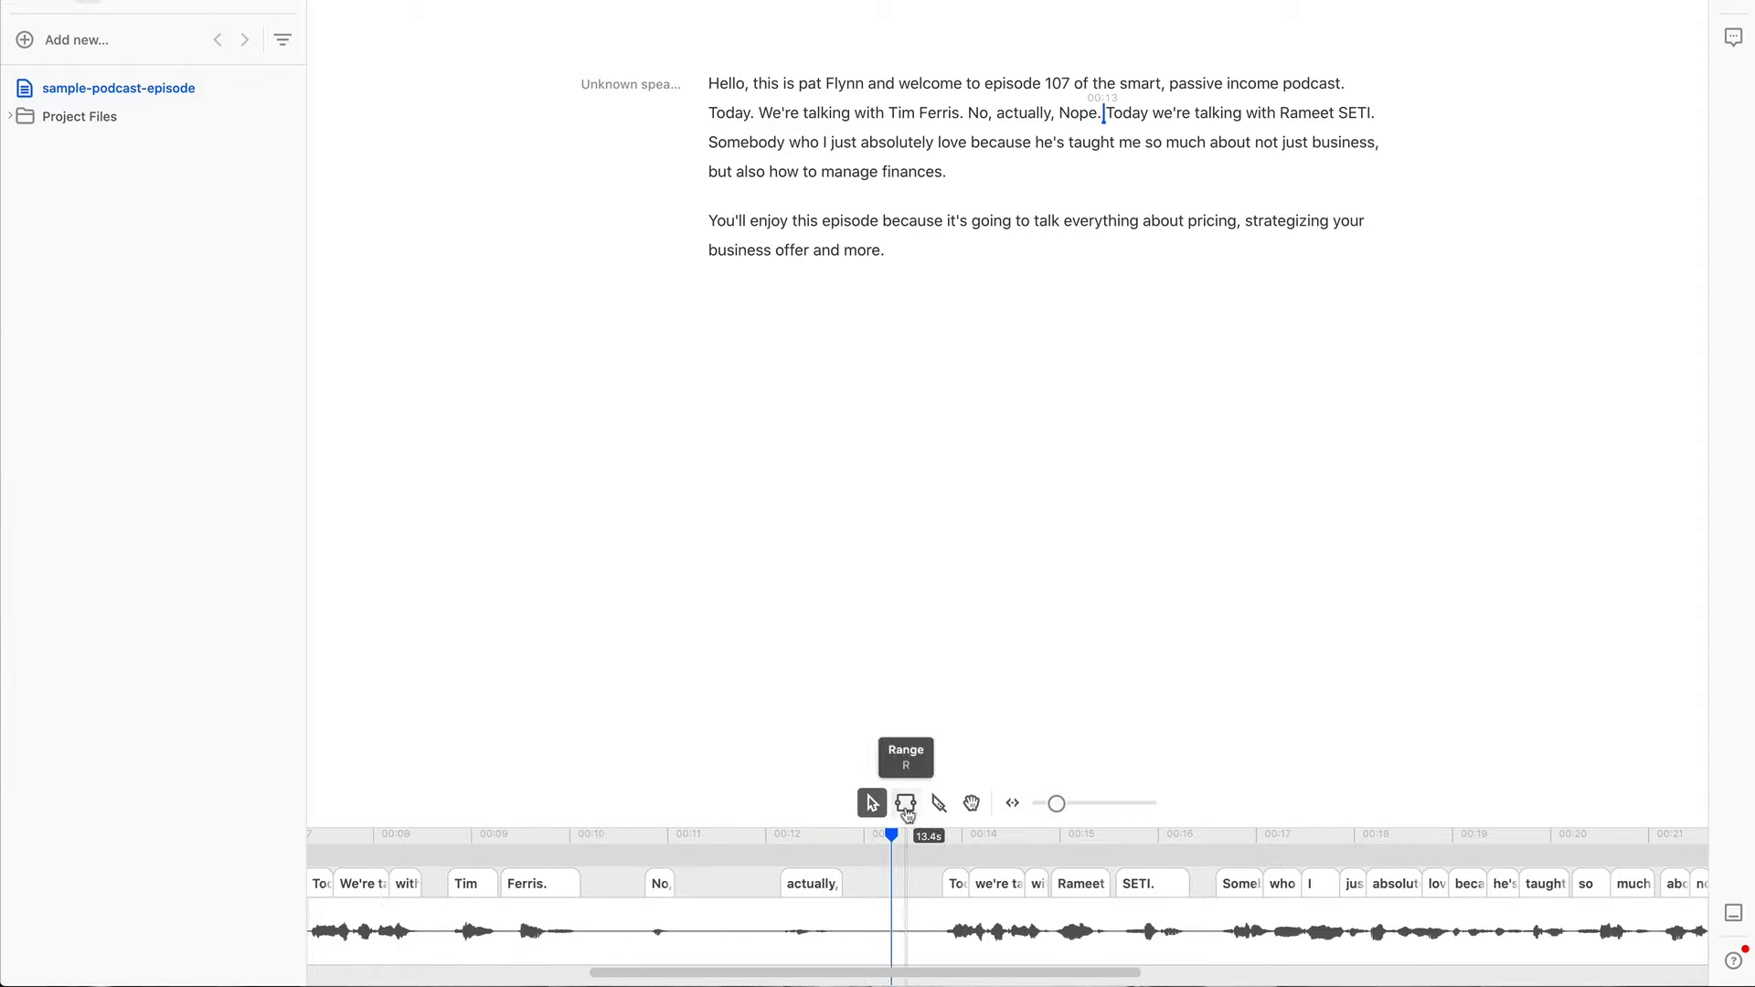
Select the flubbed sentence "Thank you so much for joining me to hear." in the transcript.
{"action": "left_click", "coordinate": [80, 146]}
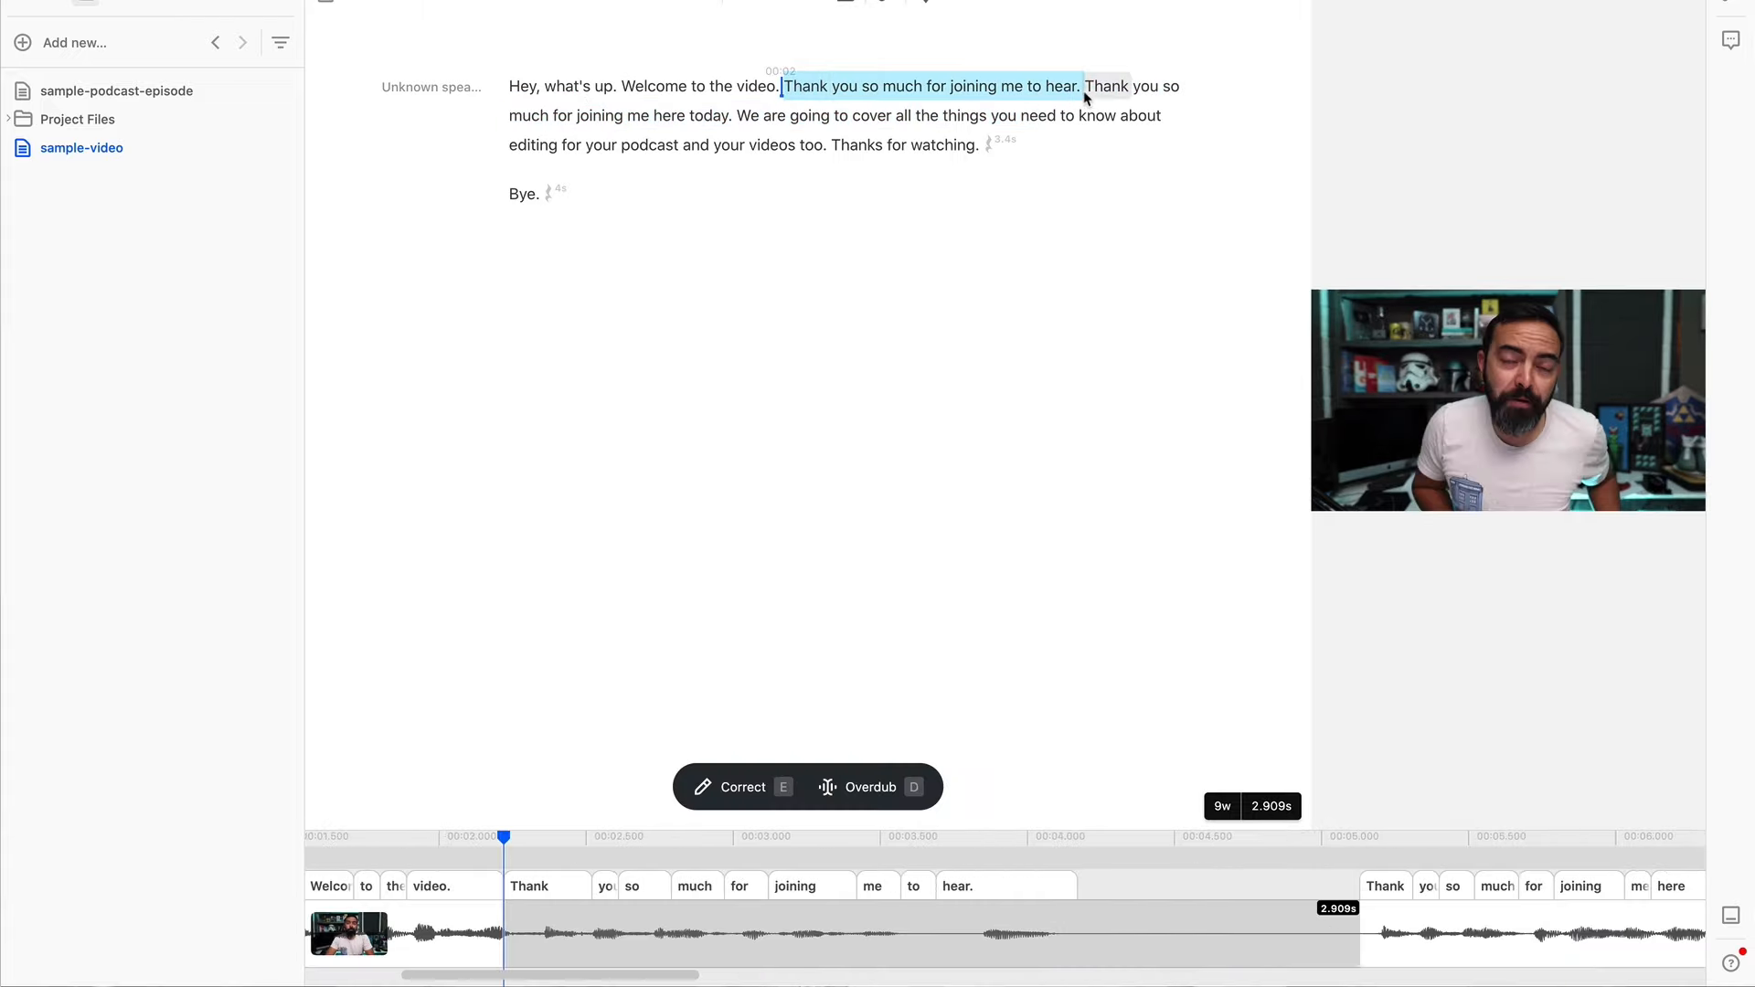